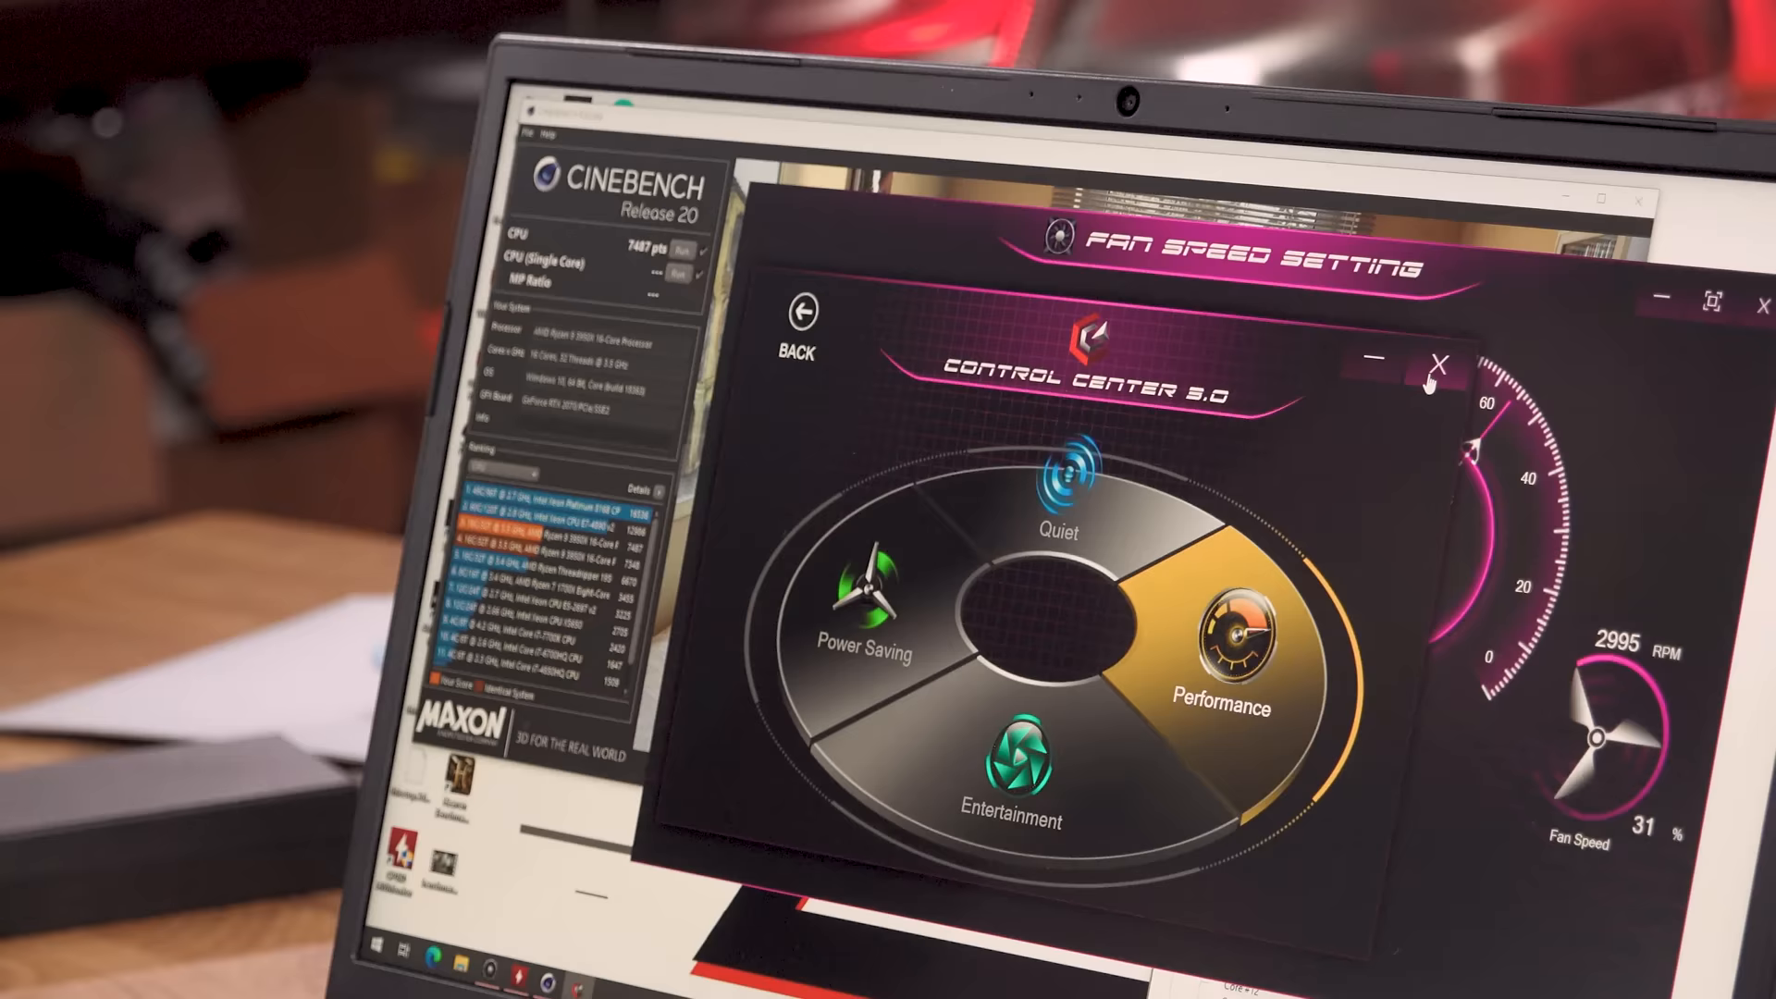
# Go back from the Fan Speed Control profiles to the Control Center 3.0 main menu.
pyautogui.click(805, 319)
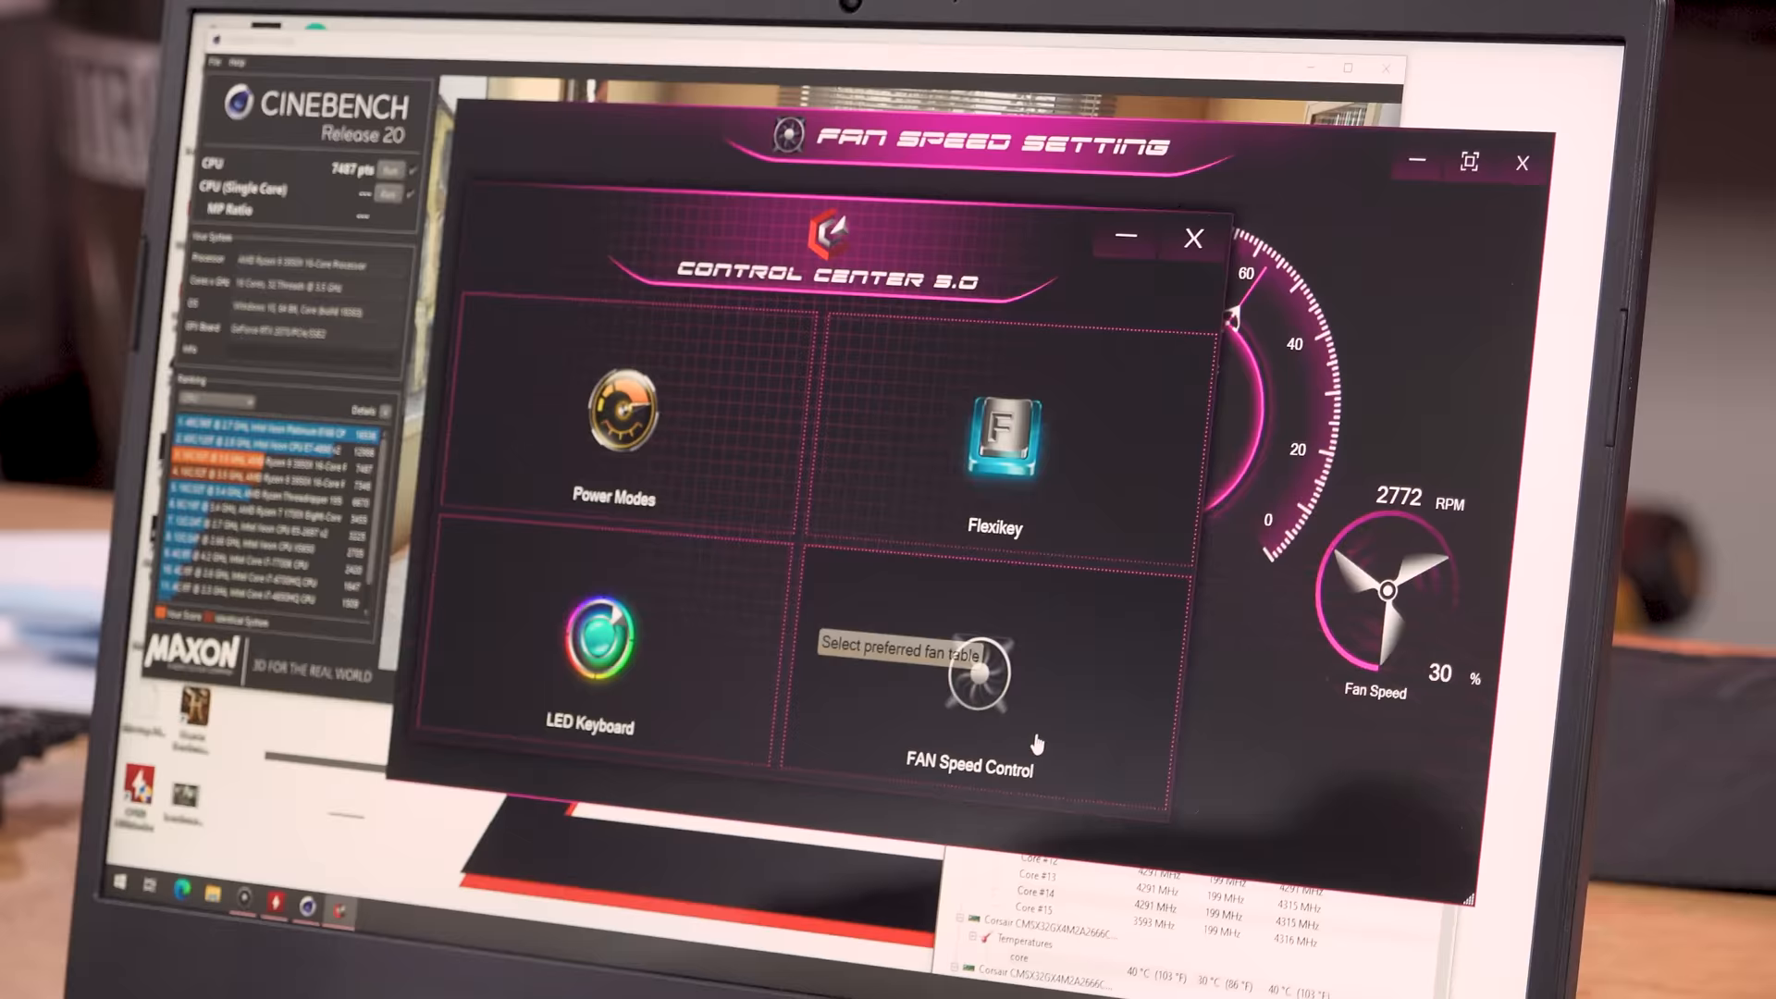